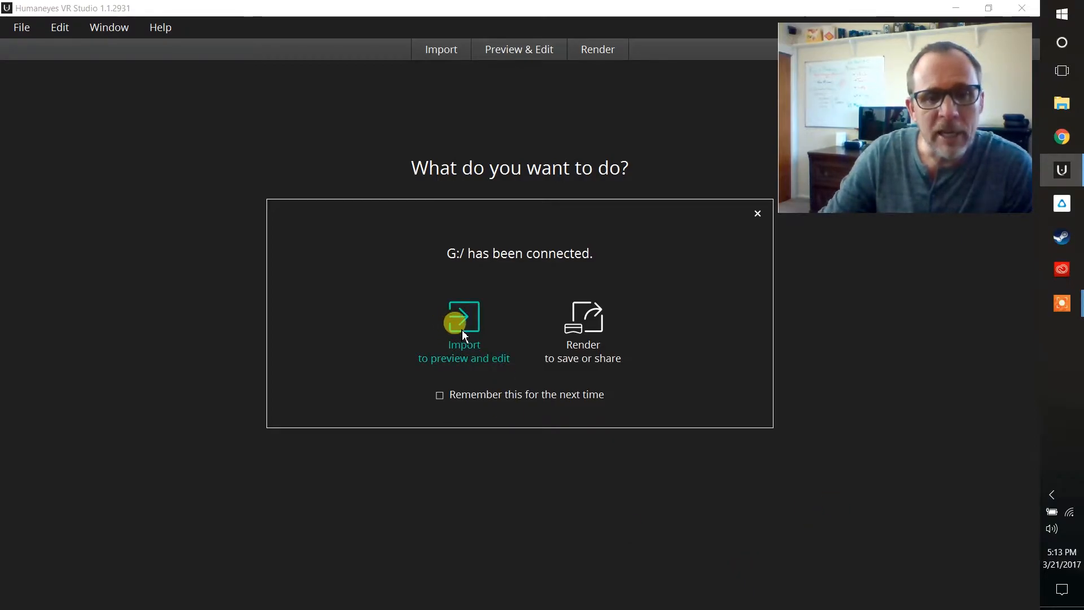
- Choose to preview and edit the camera footage, selecting only HET_0004 for import
left_click(463, 329)
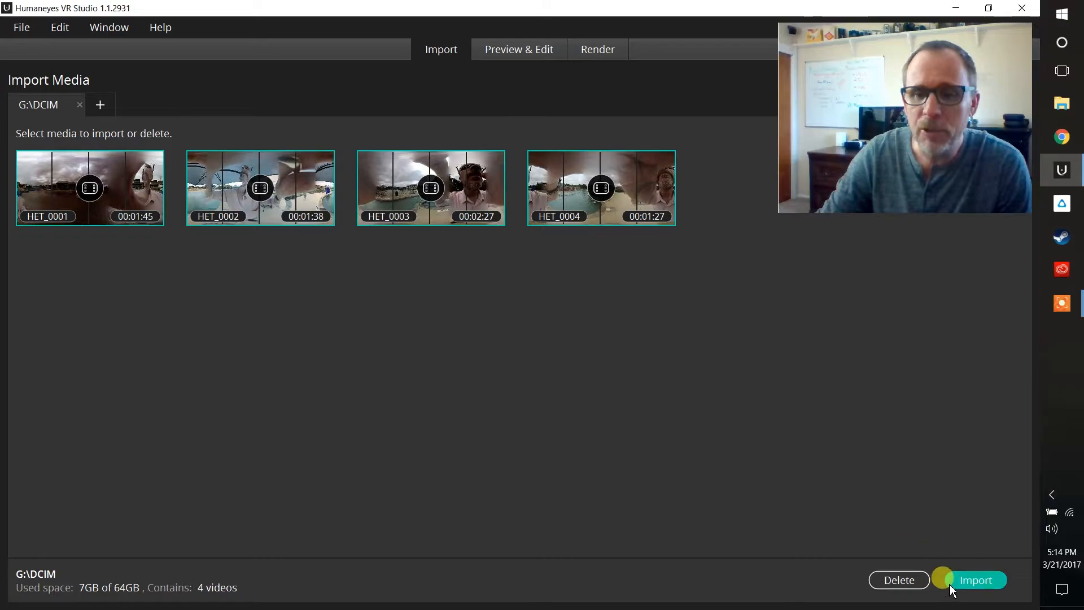
left_click(600, 187)
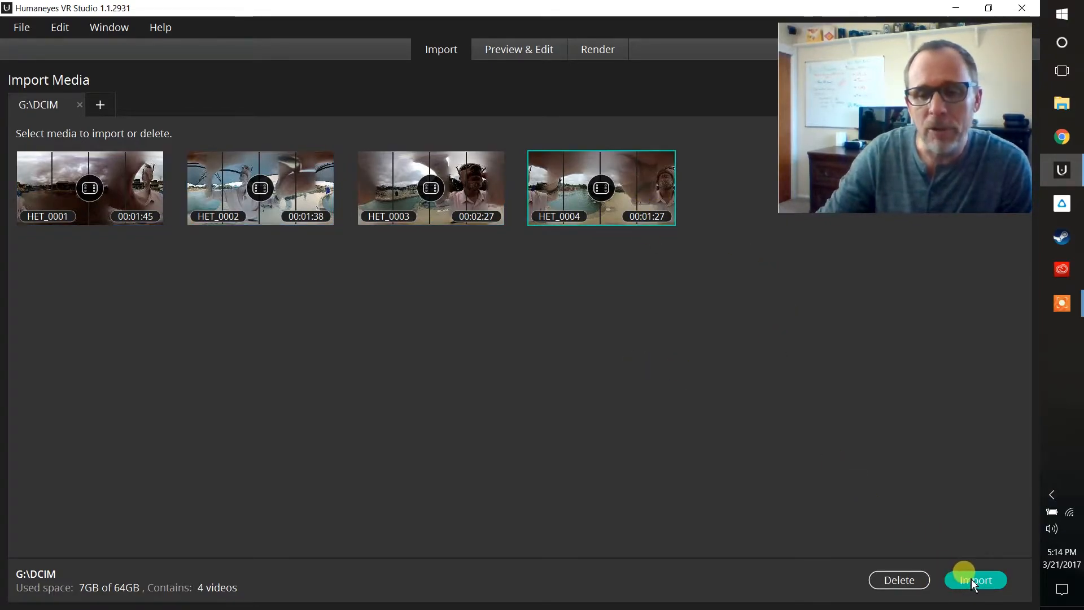
- Import HET_0004 into the Imports folder, keeping it on the camera
left_click(975, 579)
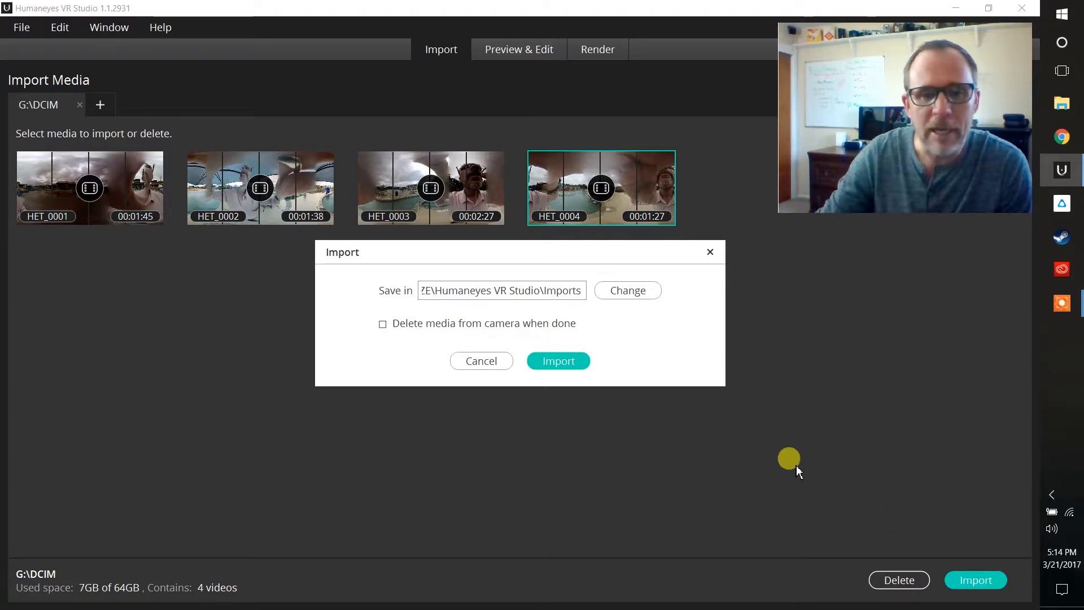
mouse_move(802, 470)
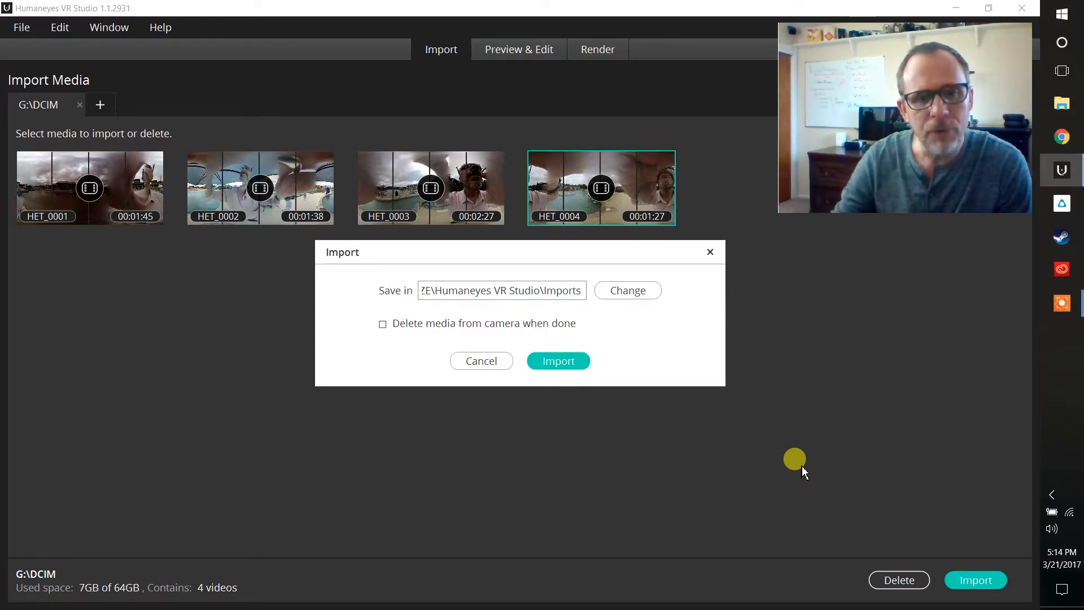
mouse_move(558, 360)
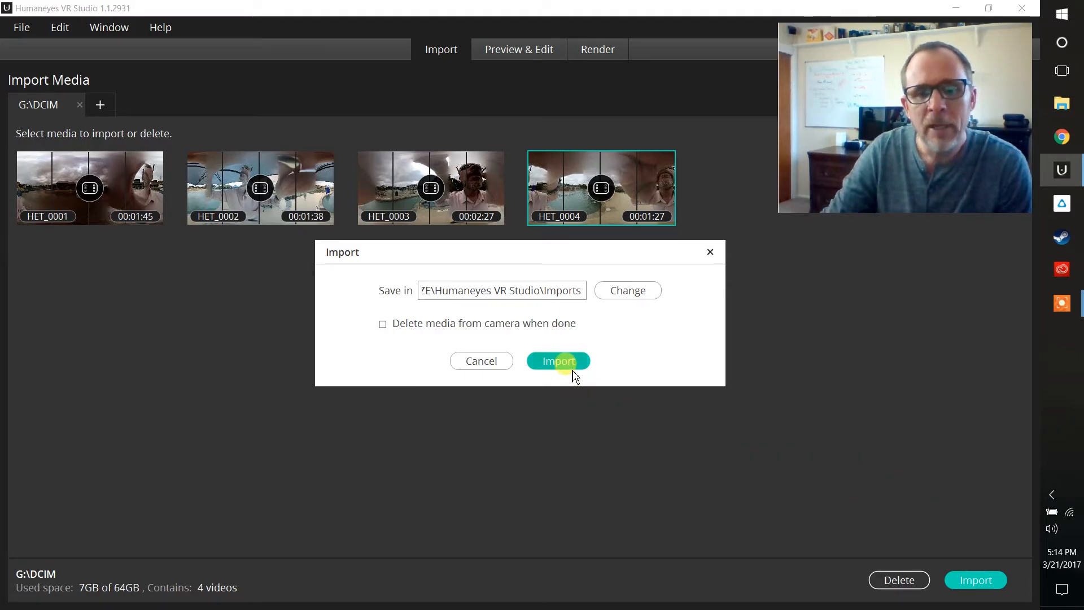
left_click(557, 360)
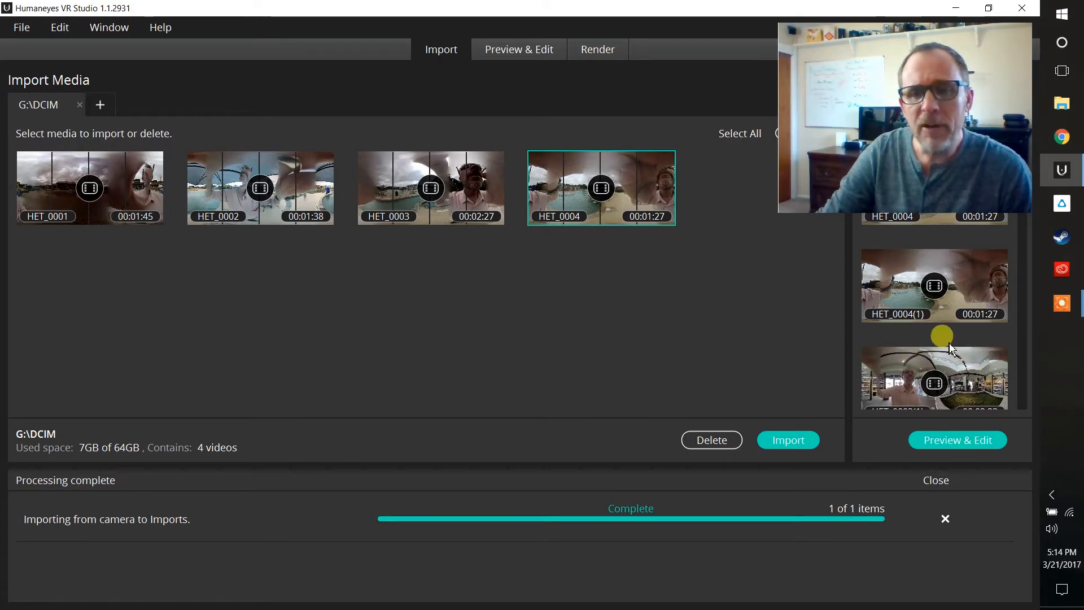
- Open HET_0004(1) in Preview & Edit and play it
left_click(934, 286)
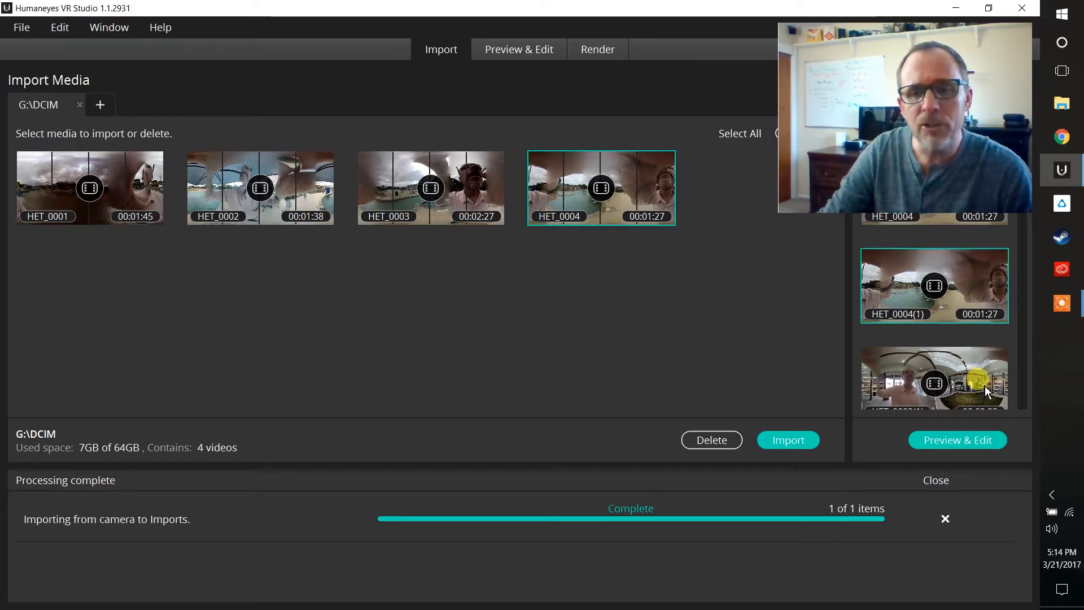
left_click(956, 439)
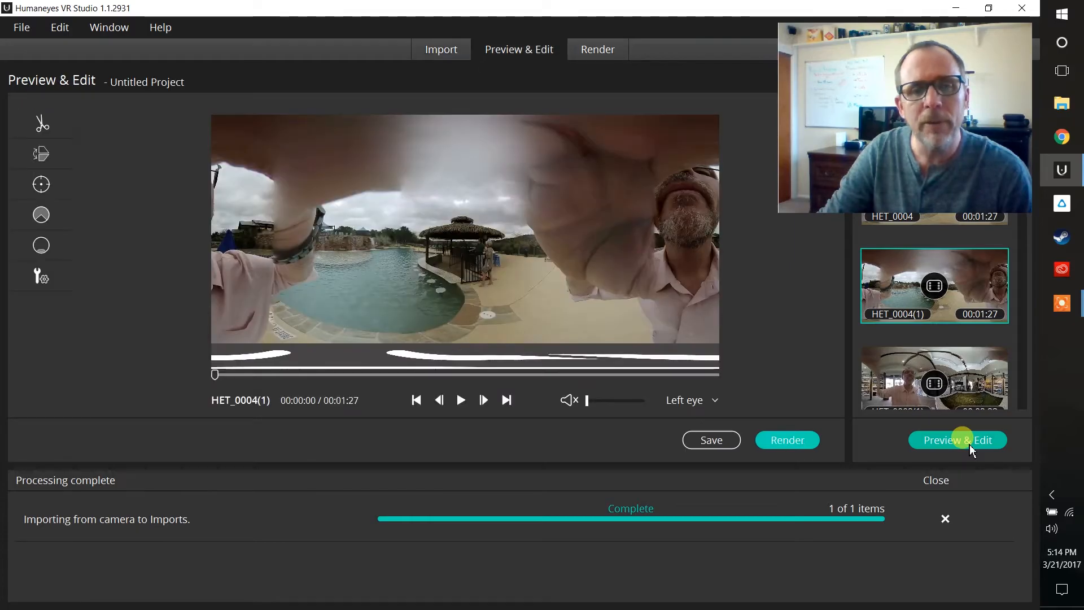
left_click(461, 400)
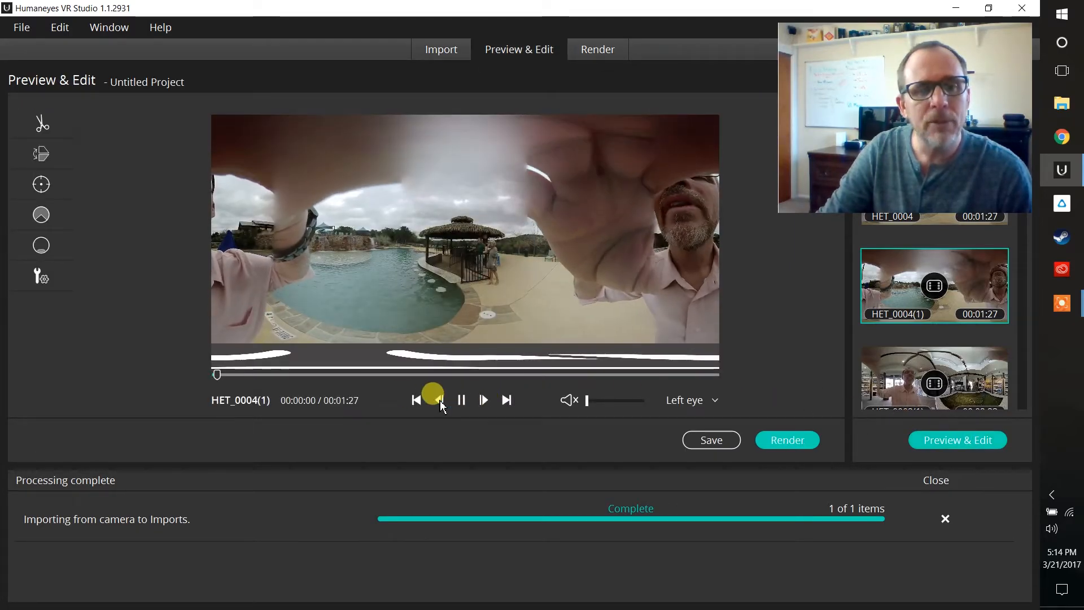